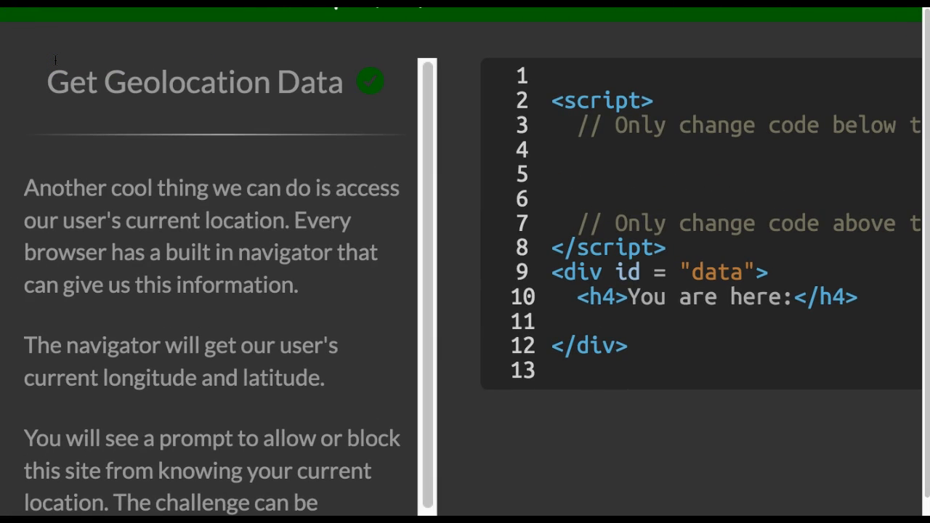
Insert the navigator.geolocation code writing latitude and longitude into the data div, and allow location access
scroll(down, 3)
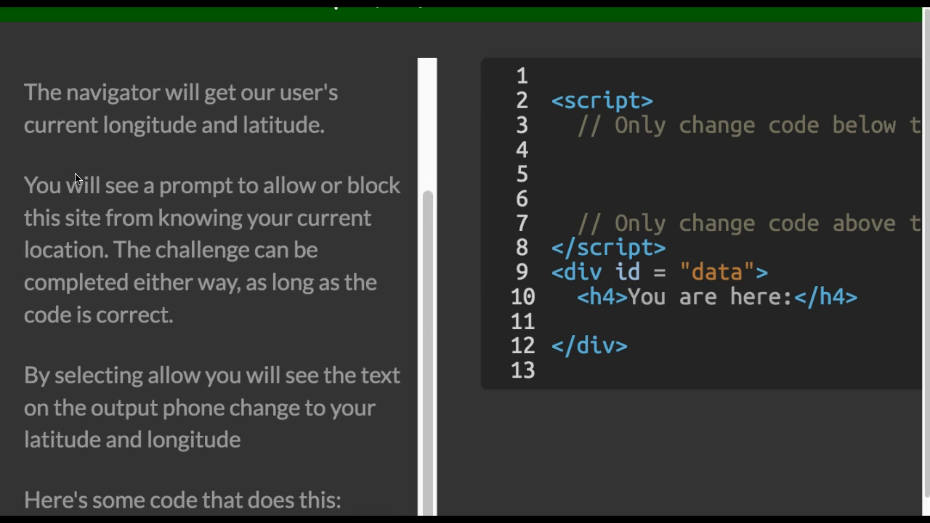
scroll(down, 3)
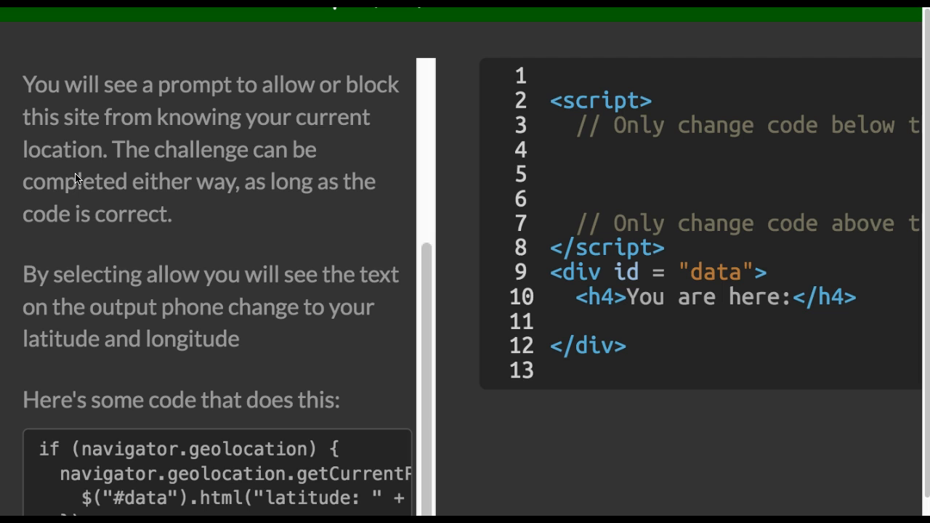
scroll(down, 3)
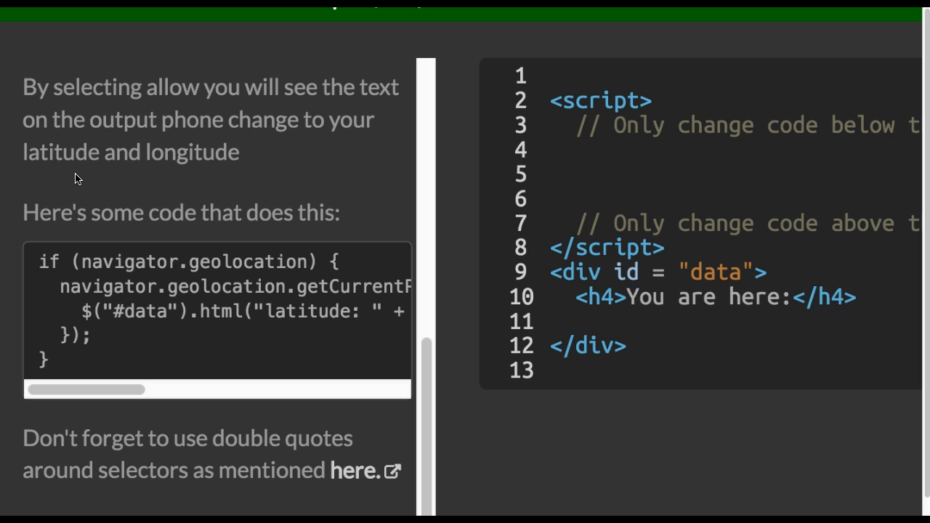
click(56, 347)
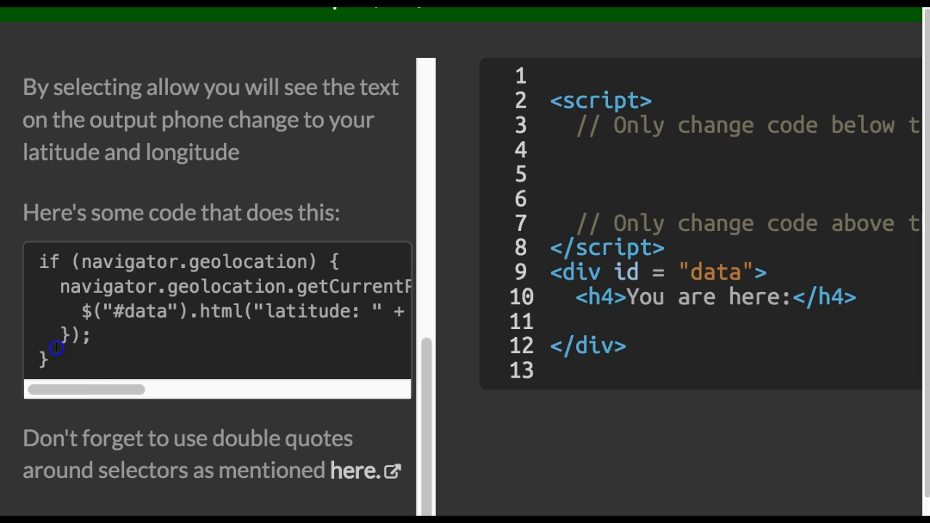
scroll(down, 3)
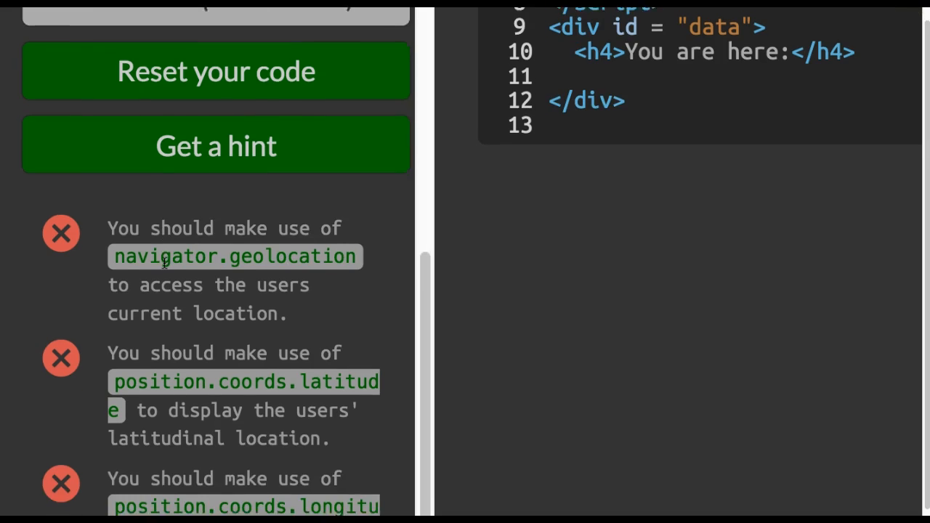
scroll(down, 3)
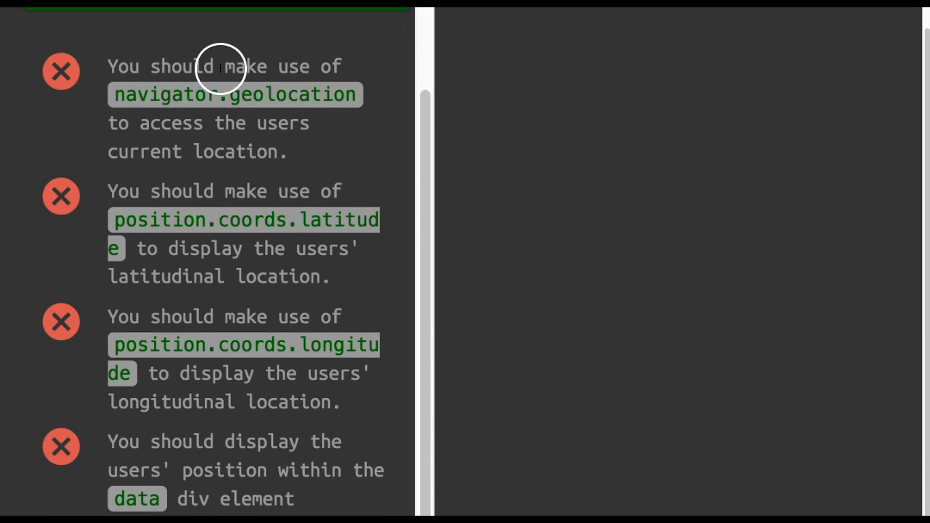
mouse_move(189, 98)
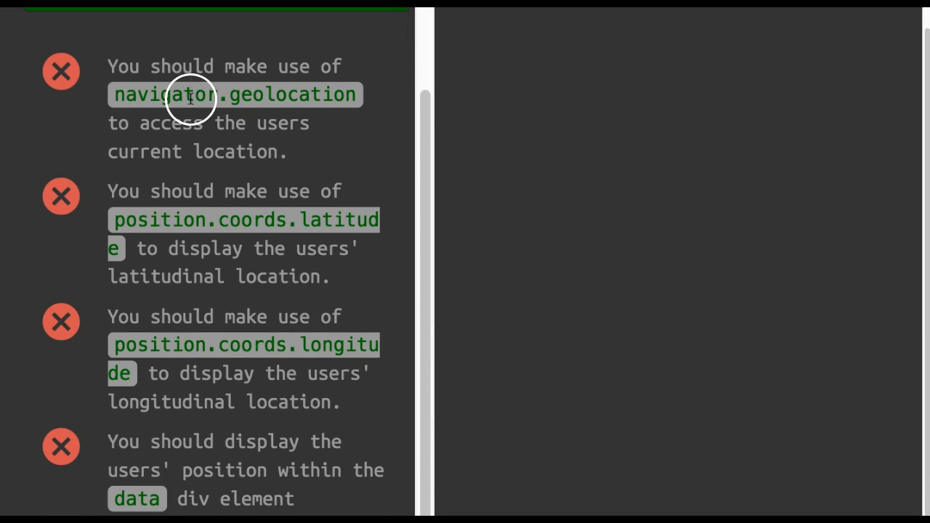
mouse_move(104, 197)
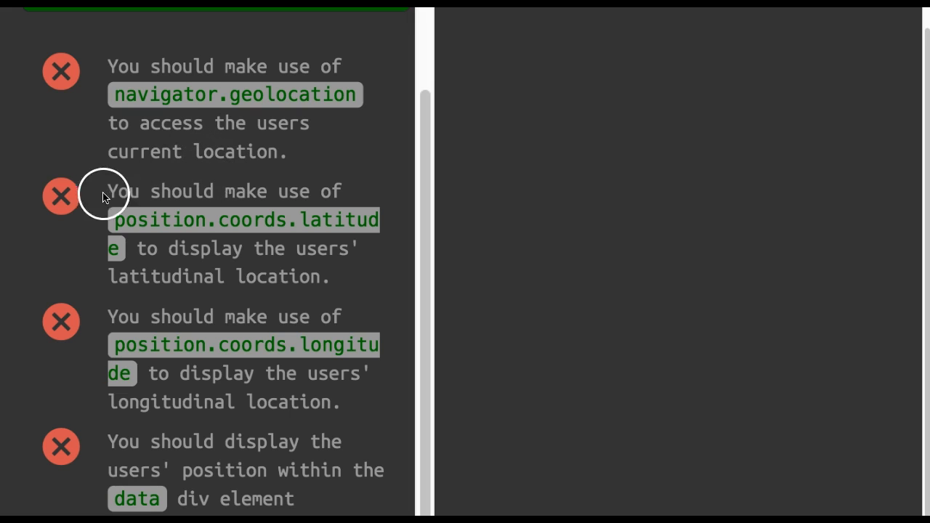
mouse_move(182, 247)
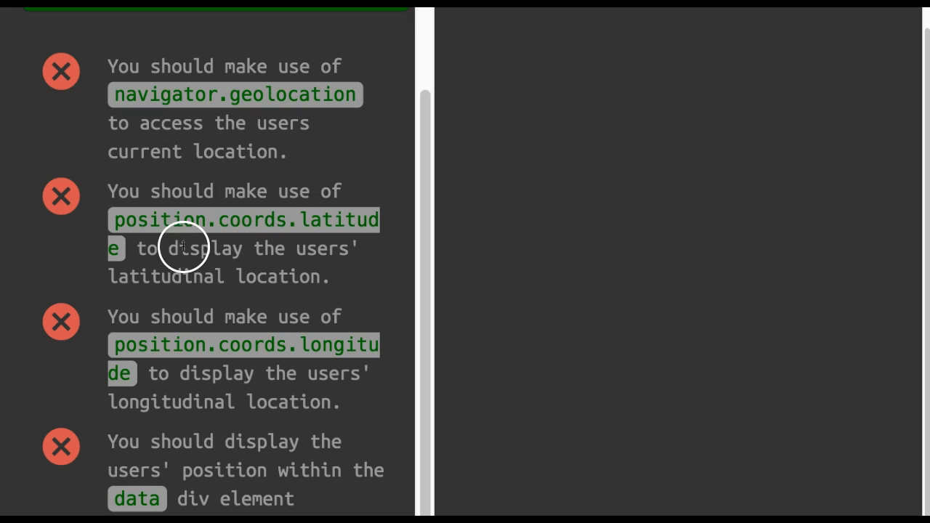
mouse_move(282, 266)
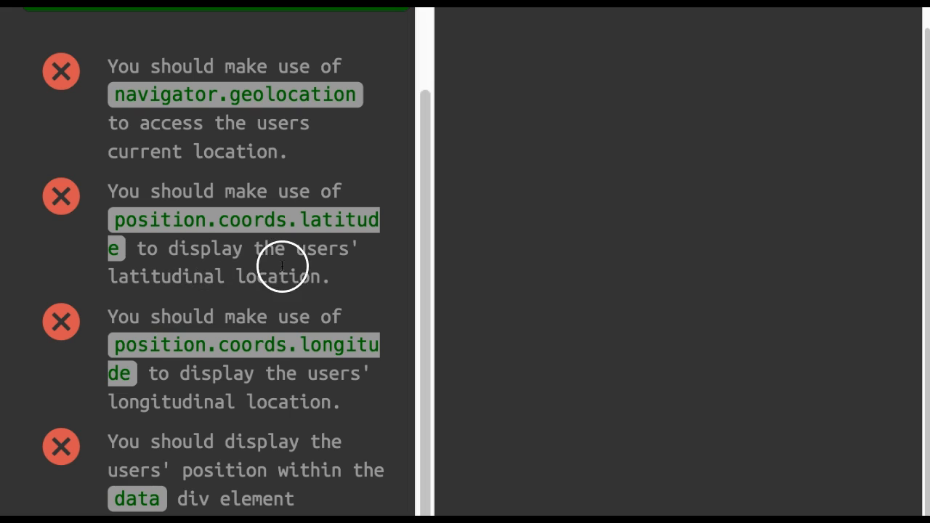
mouse_move(219, 306)
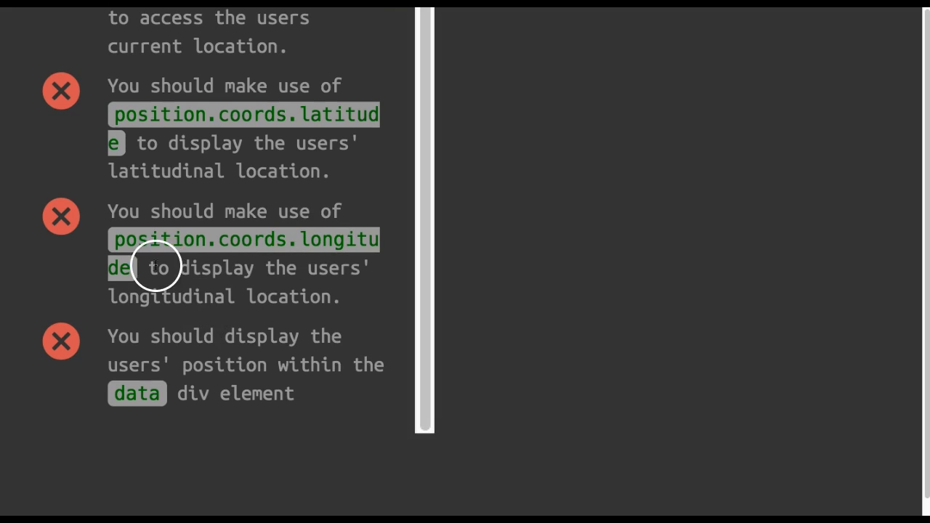
mouse_move(228, 287)
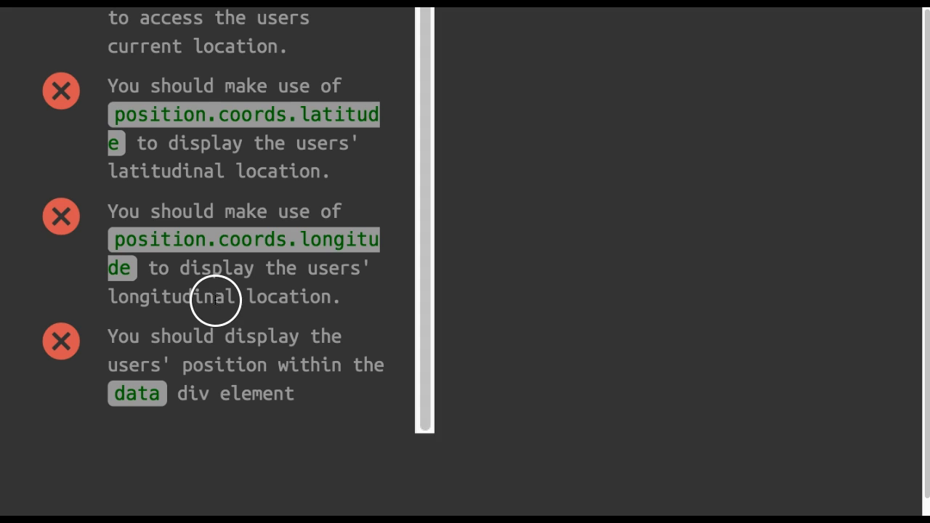
mouse_move(297, 324)
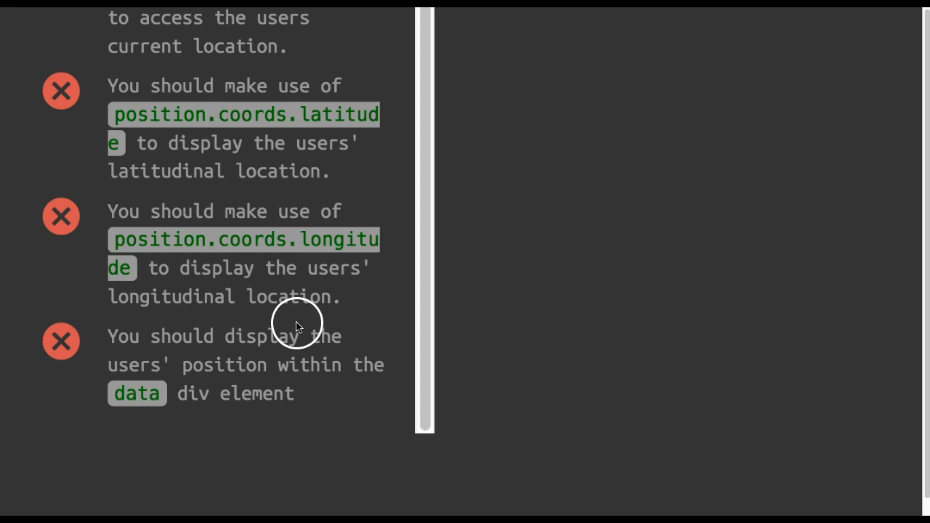
mouse_move(525, 242)
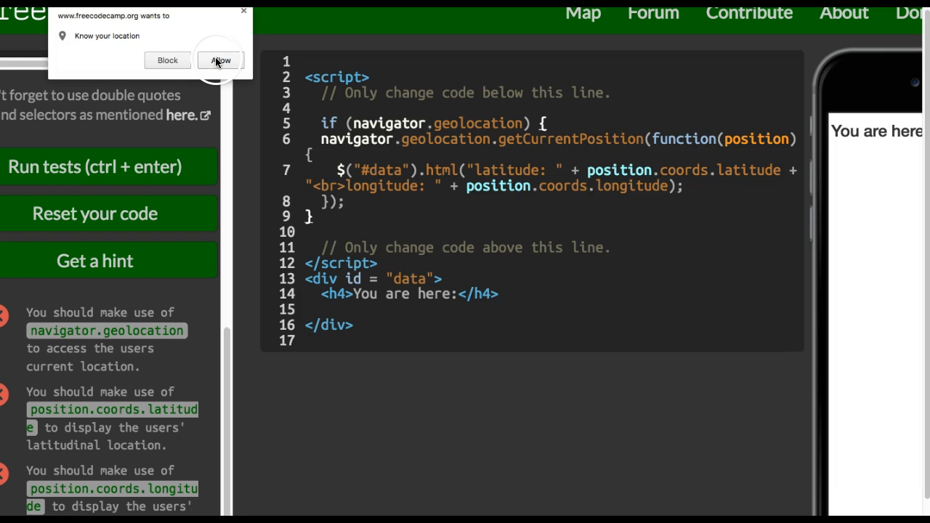
click(221, 59)
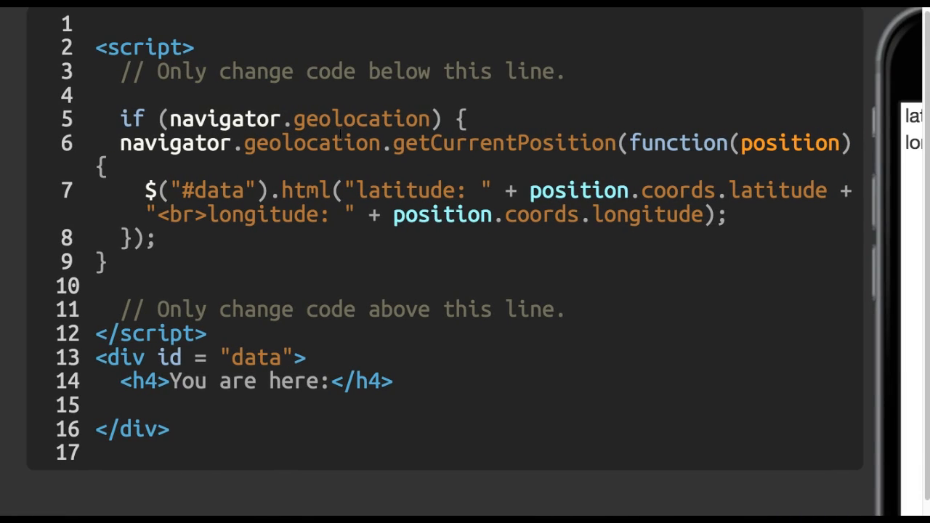
click(240, 124)
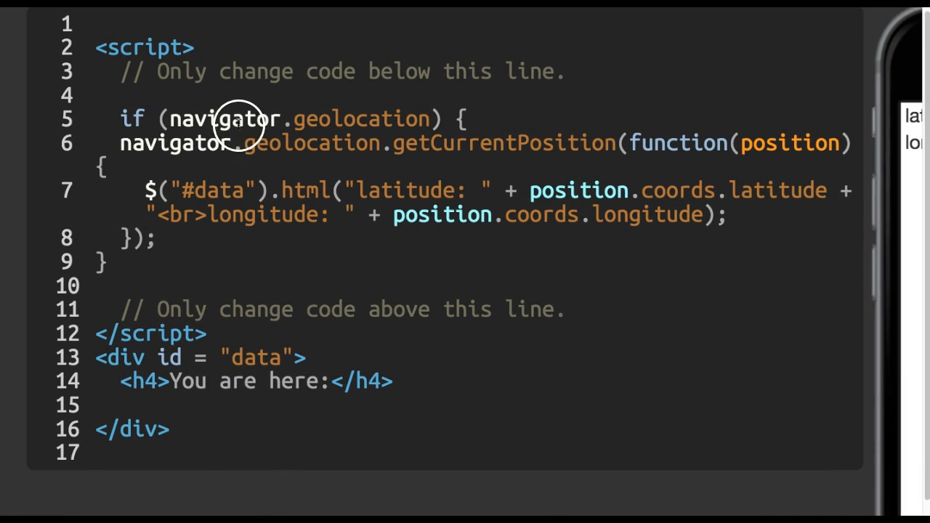
mouse_move(152, 120)
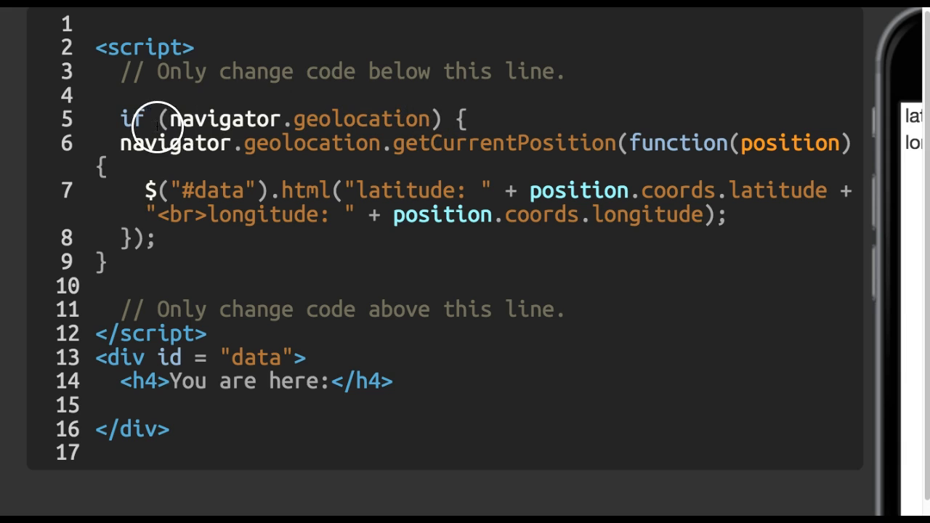
mouse_move(222, 129)
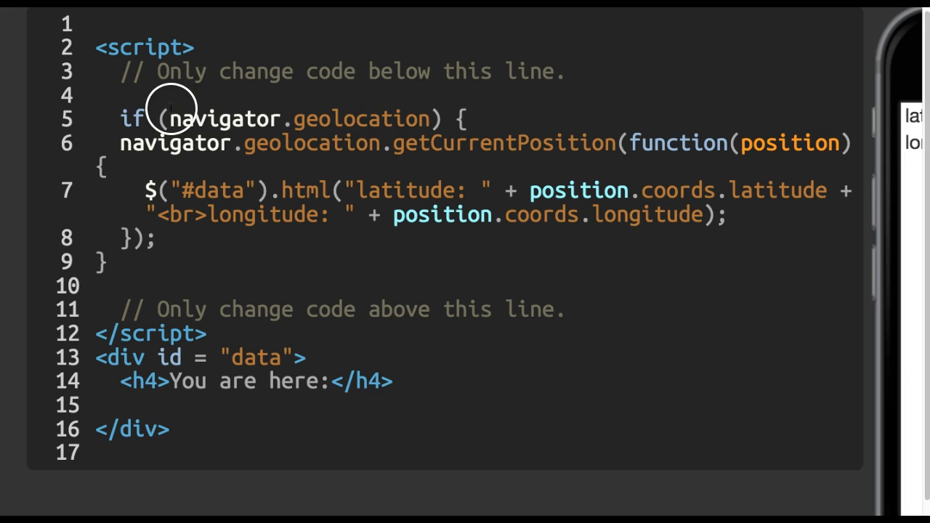
mouse_move(323, 207)
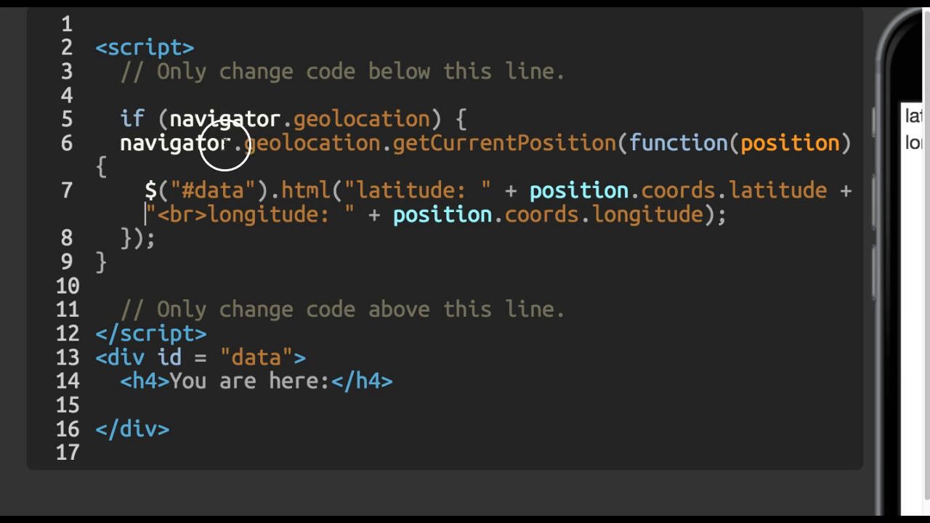
mouse_move(407, 153)
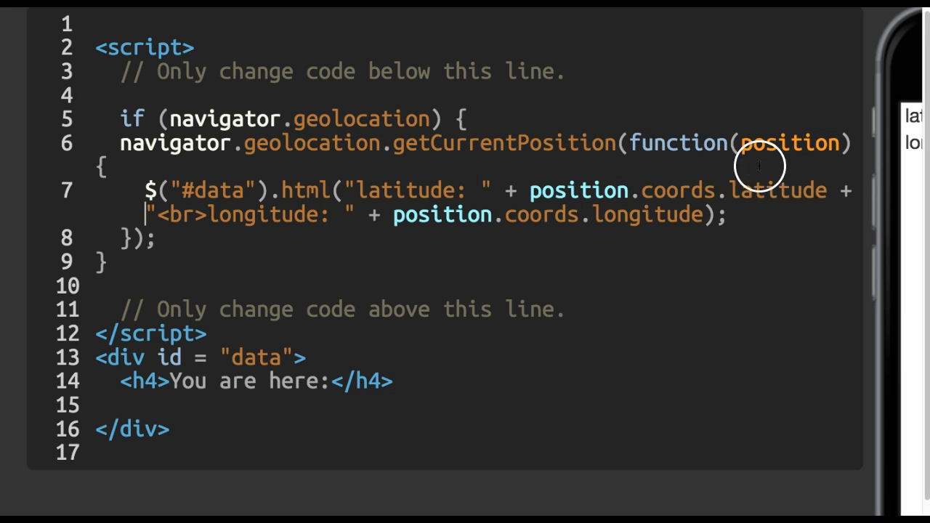
mouse_move(207, 200)
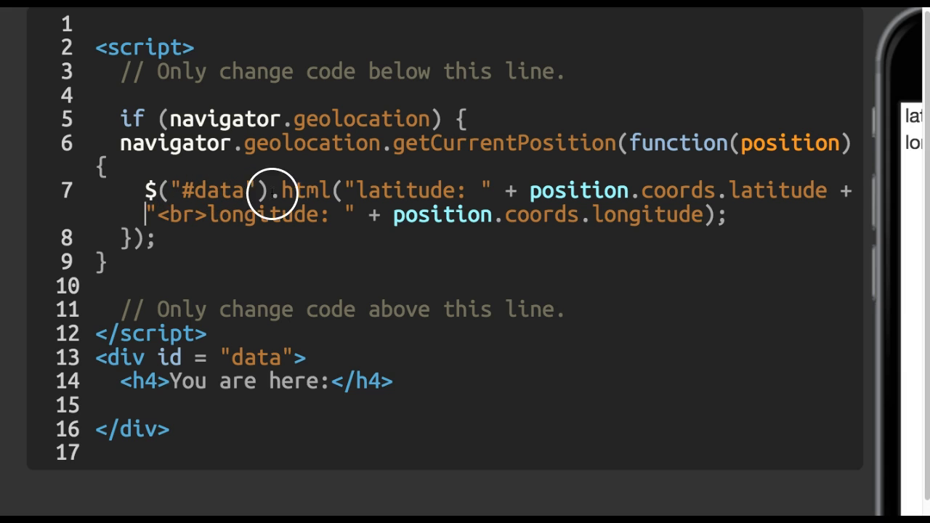
double_click(302, 190)
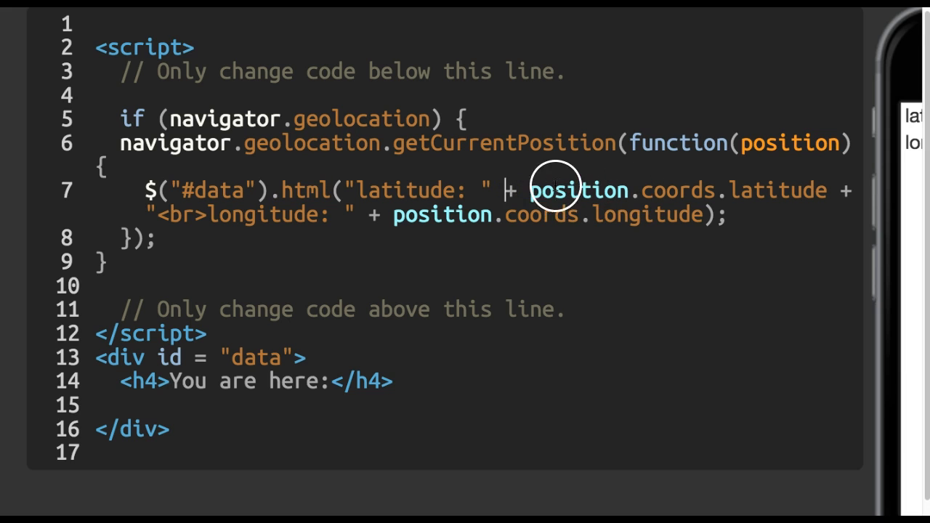
mouse_move(826, 189)
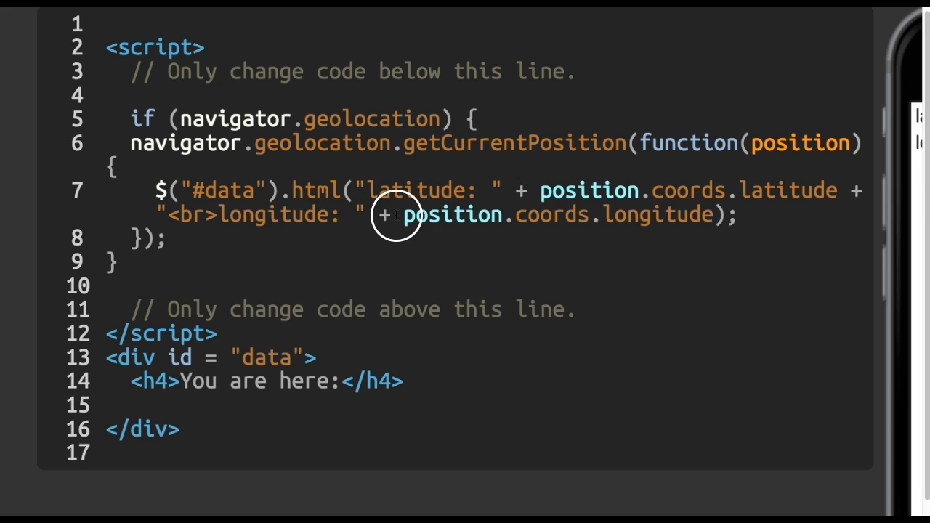
mouse_move(502, 217)
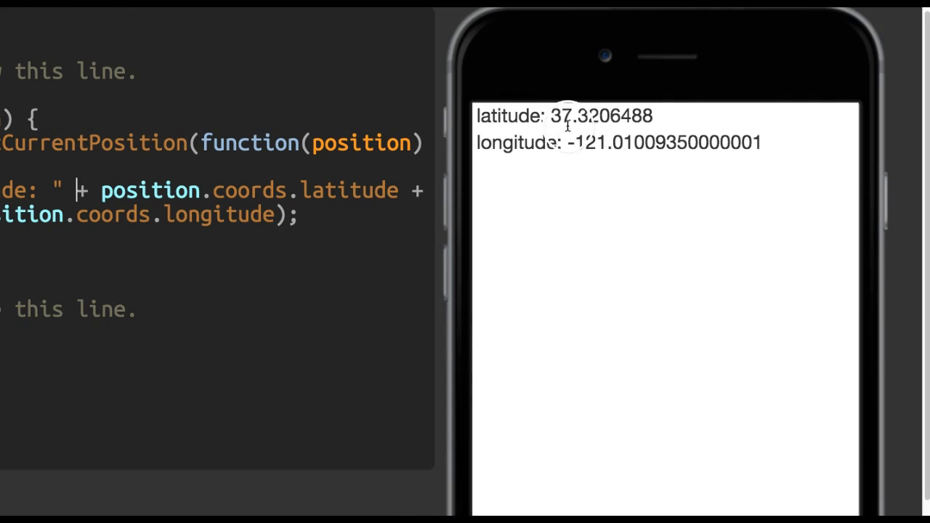
mouse_move(581, 156)
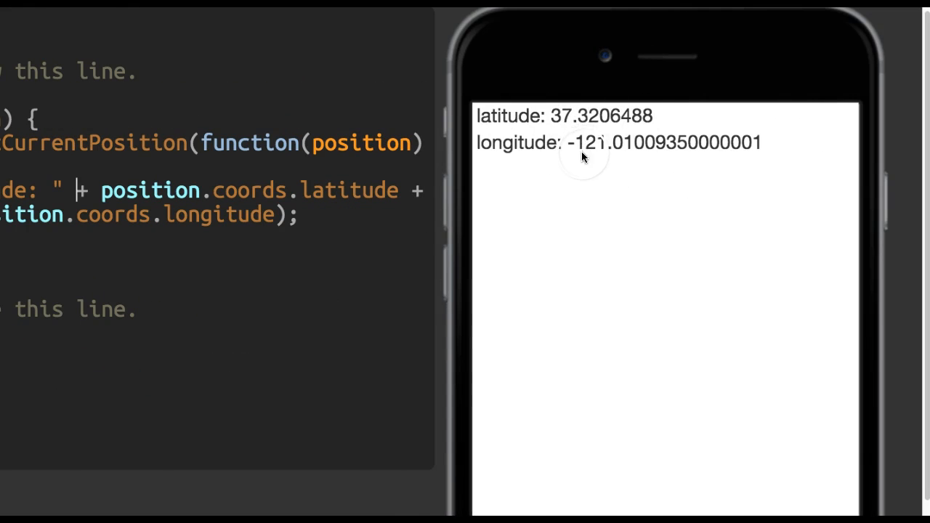
mouse_move(596, 181)
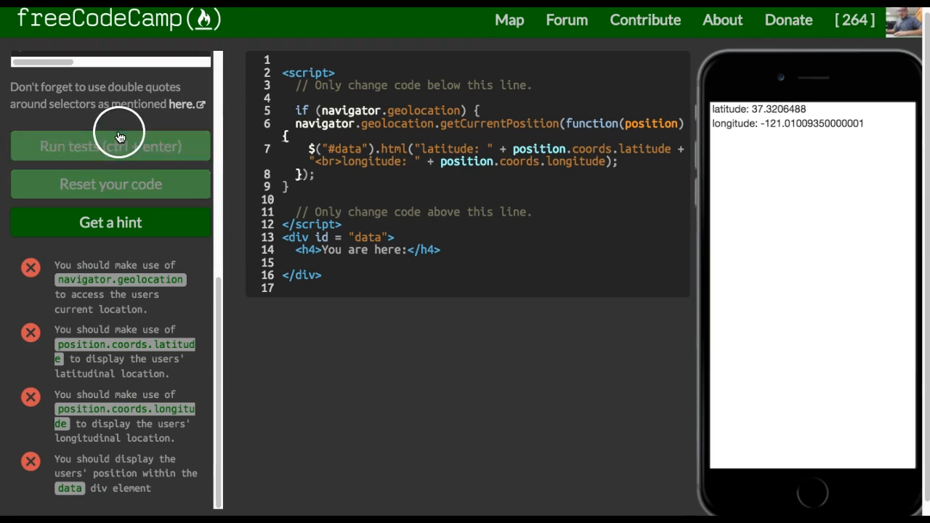
mouse_move(752, 200)
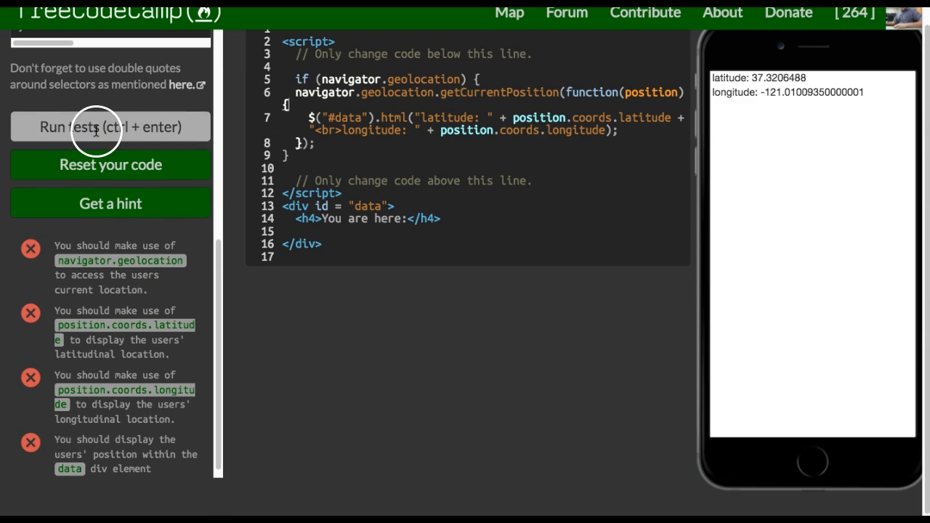
Run the tests so all four geolocation requirements pass with green checkmarks
click(110, 127)
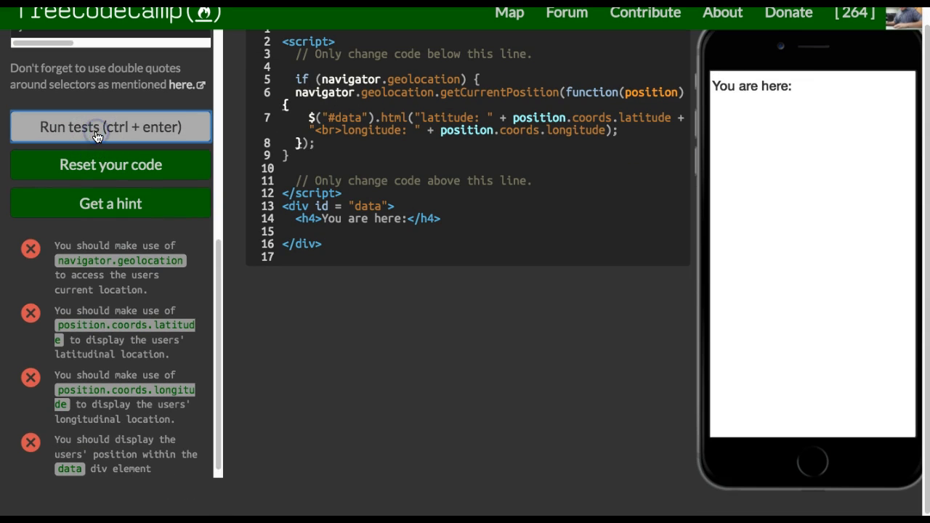
click(111, 126)
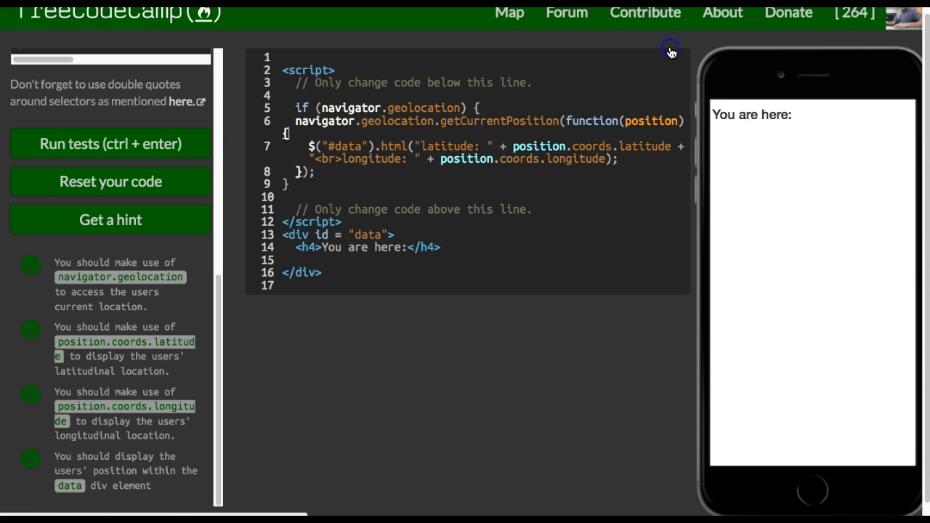